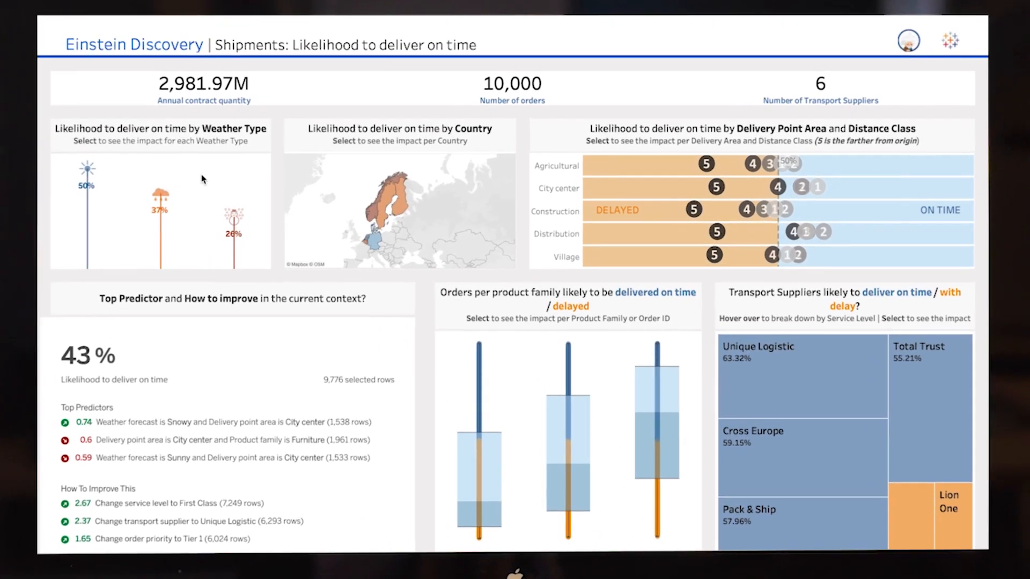
{"action": "mouse_move", "coordinate": [157, 197]}
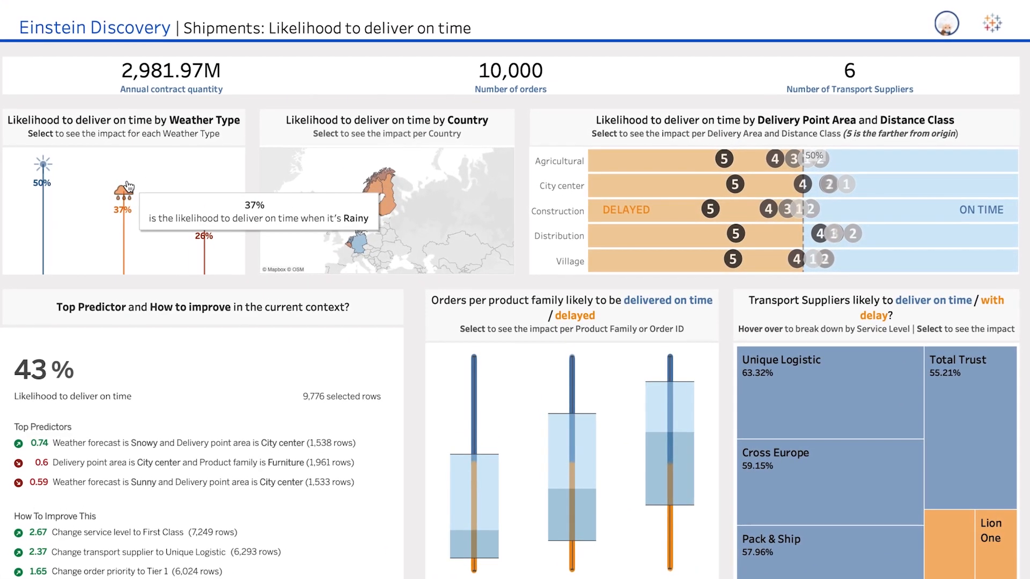
- Filter the shipments dashboard to Rainy weather, showing 3,627 rows and new top predictors
{"action": "left_click", "coordinate": [121, 194]}
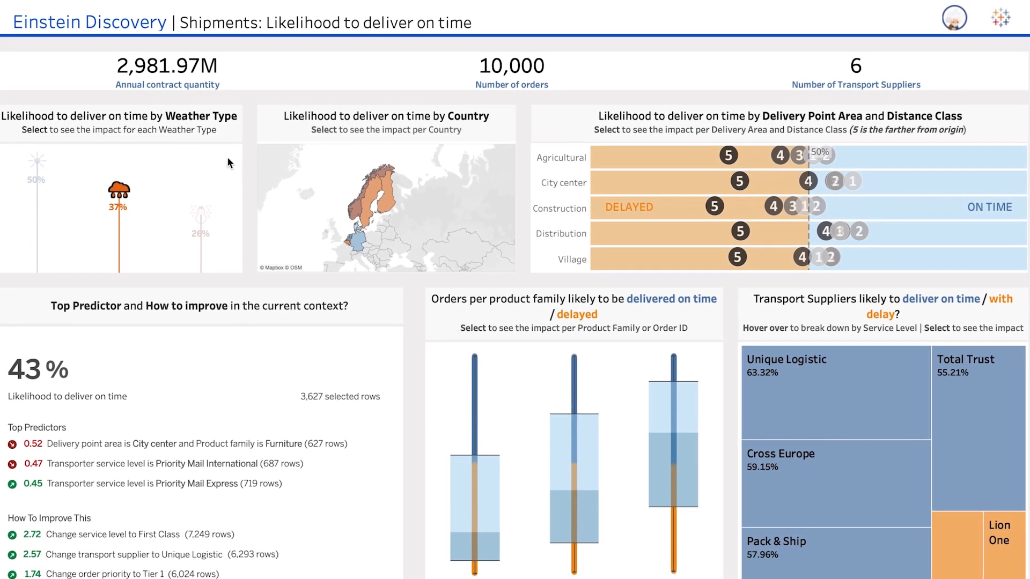
{"action": "left_click", "coordinate": [355, 238]}
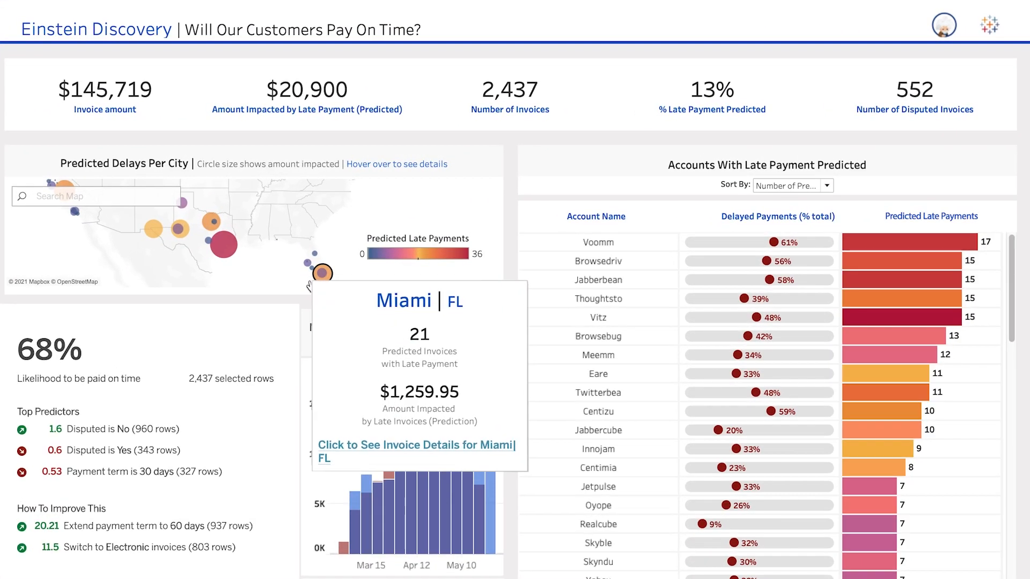
- Select Miami, FL on the Predicted Delays map to show its late invoices and amount impacted
{"action": "left_click", "coordinate": [323, 269]}
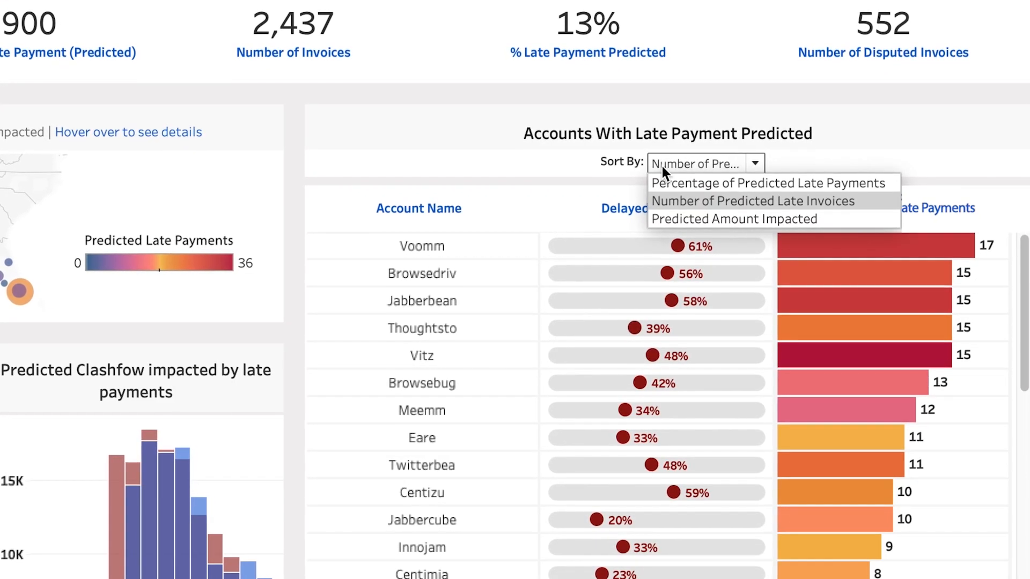
- Choose a Sort By option for the Accounts With Late Payment Predicted list
{"action": "left_click", "coordinate": [769, 182]}
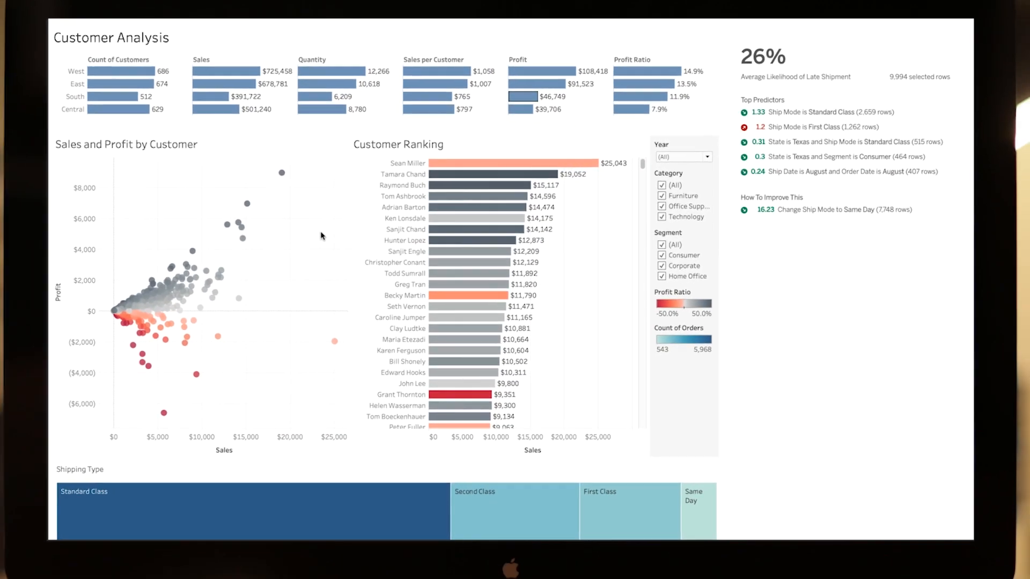
- Lasso-select a cluster of 61 high-profit customers in the Sales and Profit scatter plot
{"action": "left_click_drag", "start_coordinate": [191, 256], "coordinate": [250, 282]}
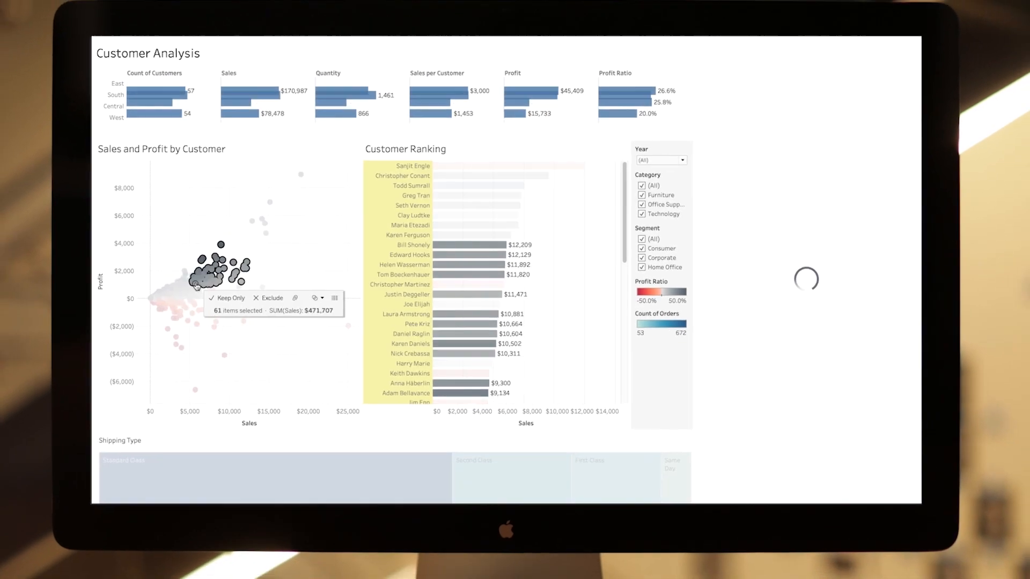